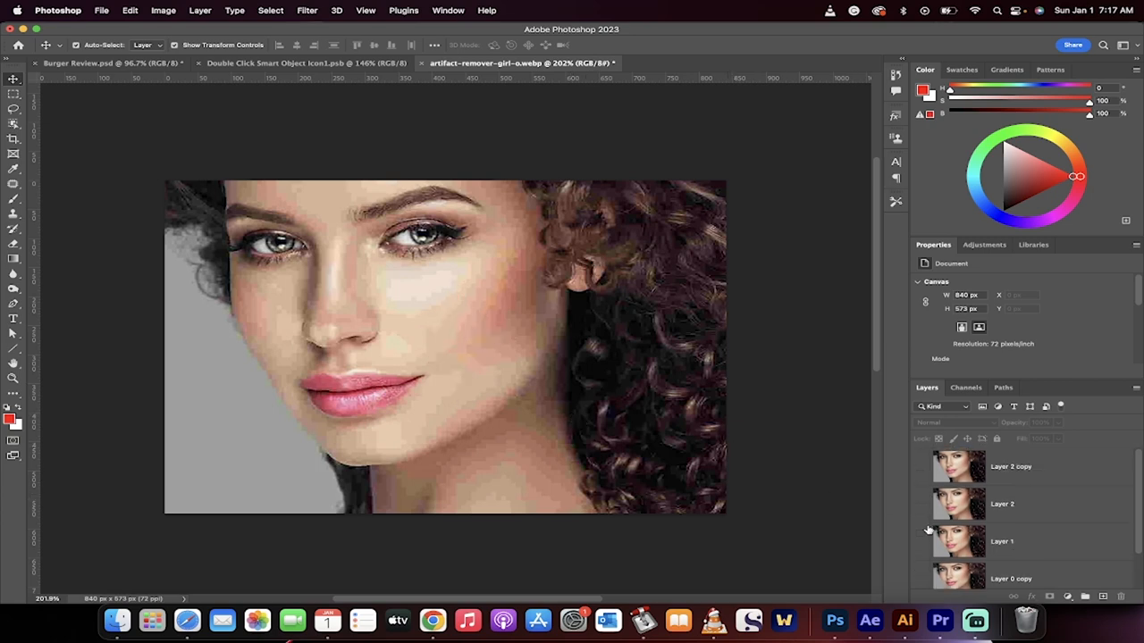
Step: Compare the top cleaned layer against the original, then delete the extra cleanup layers
click(923, 468)
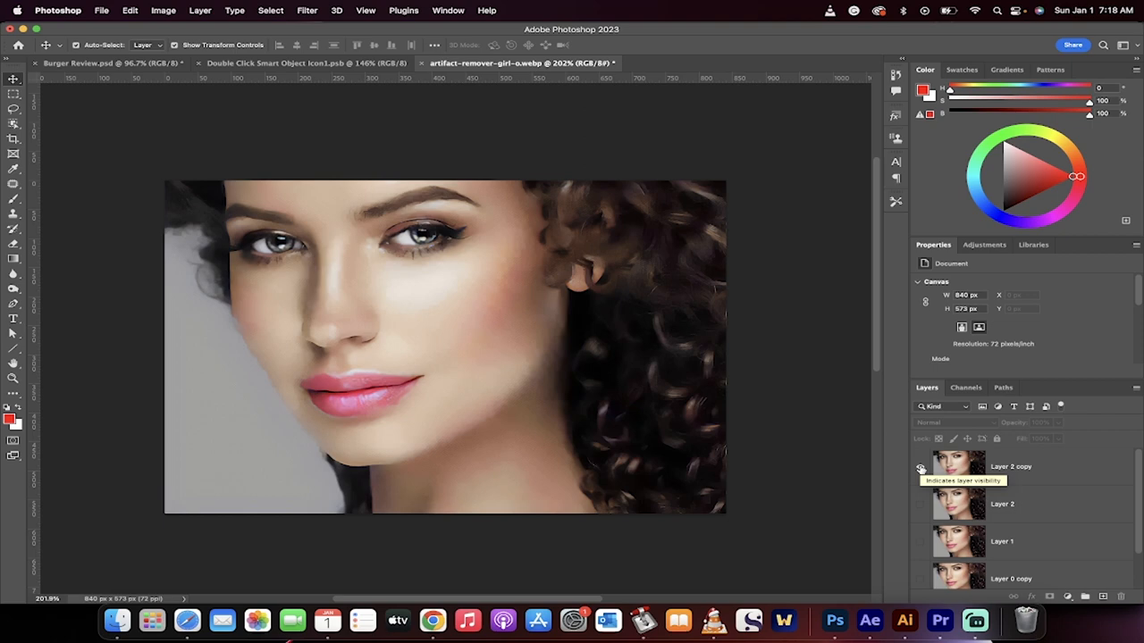
click(920, 467)
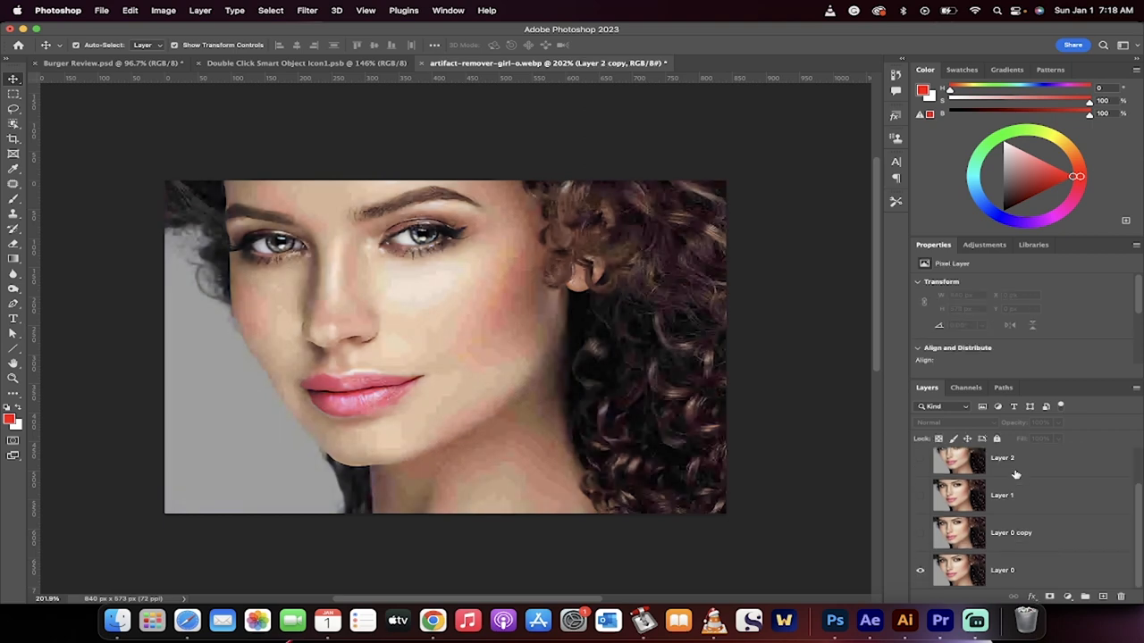
click(1011, 532)
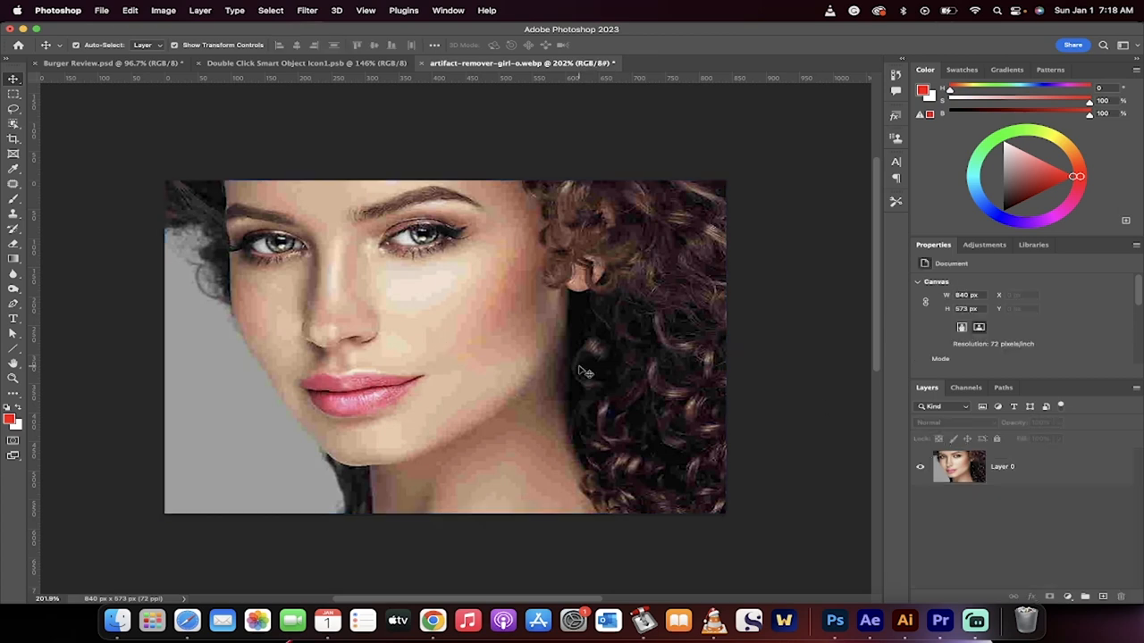
Step: Duplicate Layer 0 as 'Layer 0 copy' and bring up Neural Filters for it
click(1001, 467)
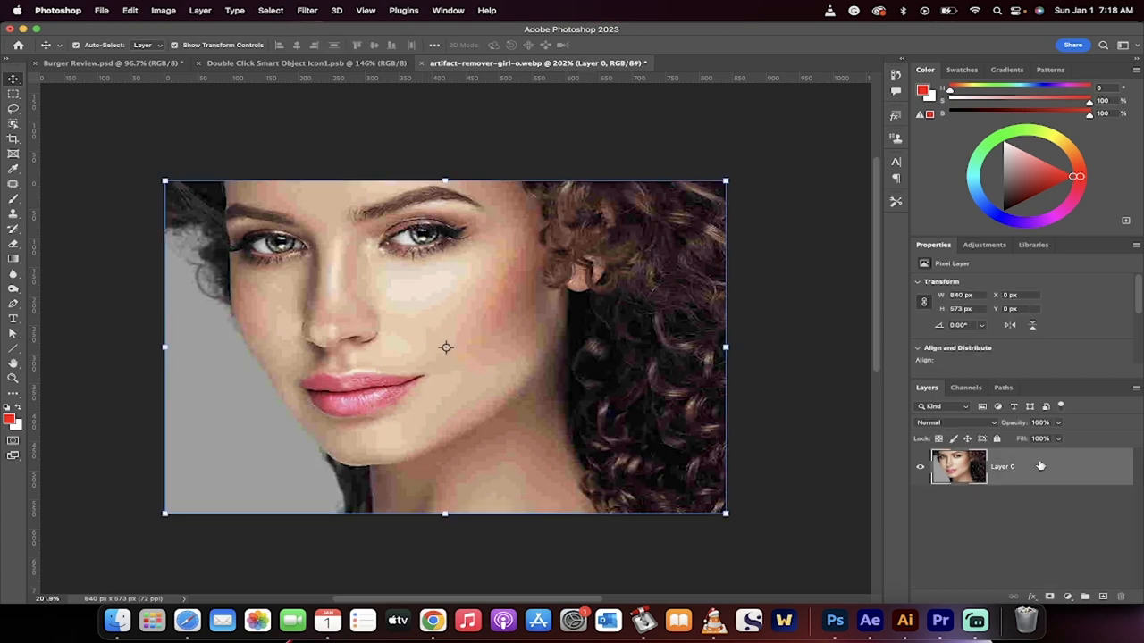
mouse_move(1058, 482)
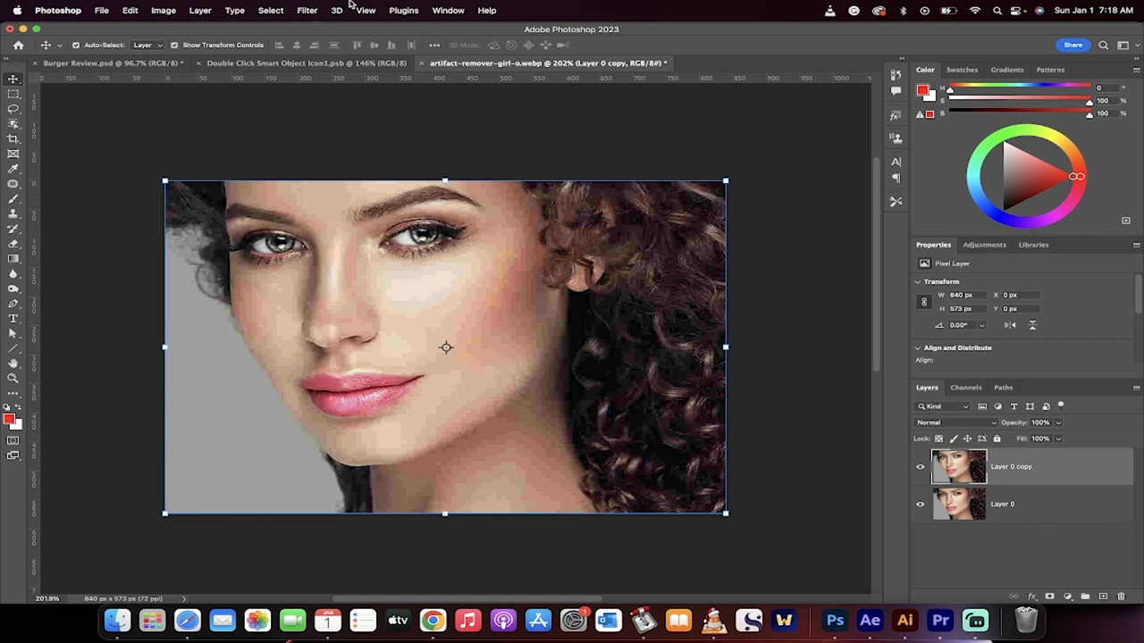
click(307, 10)
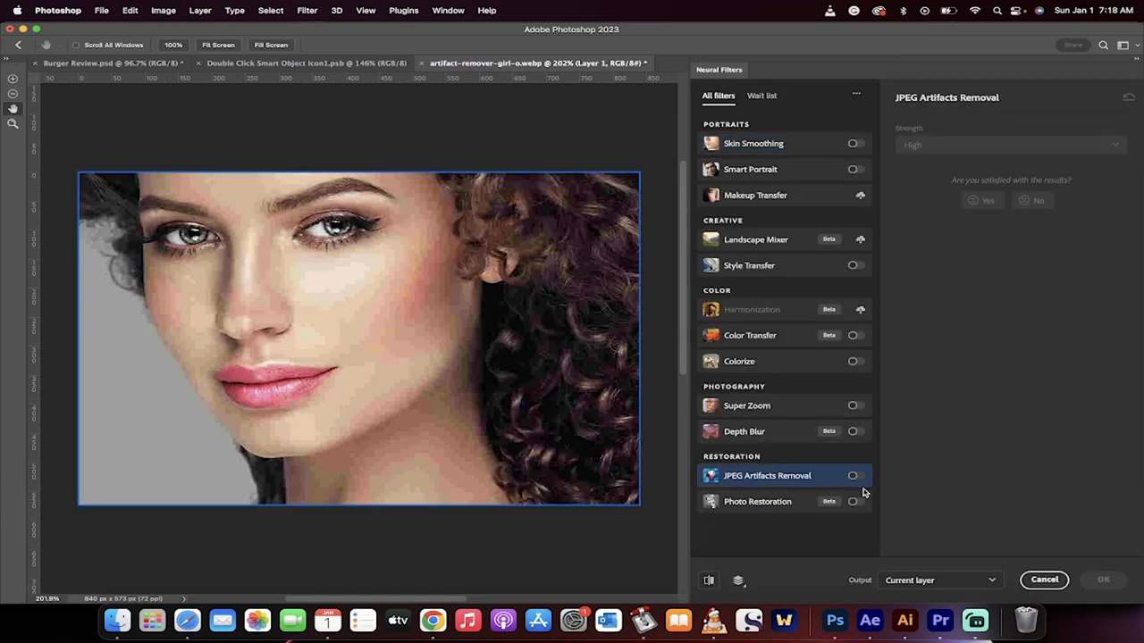
Step: Apply JPEG Artifacts Removal at High strength to the duplicate layer
click(854, 475)
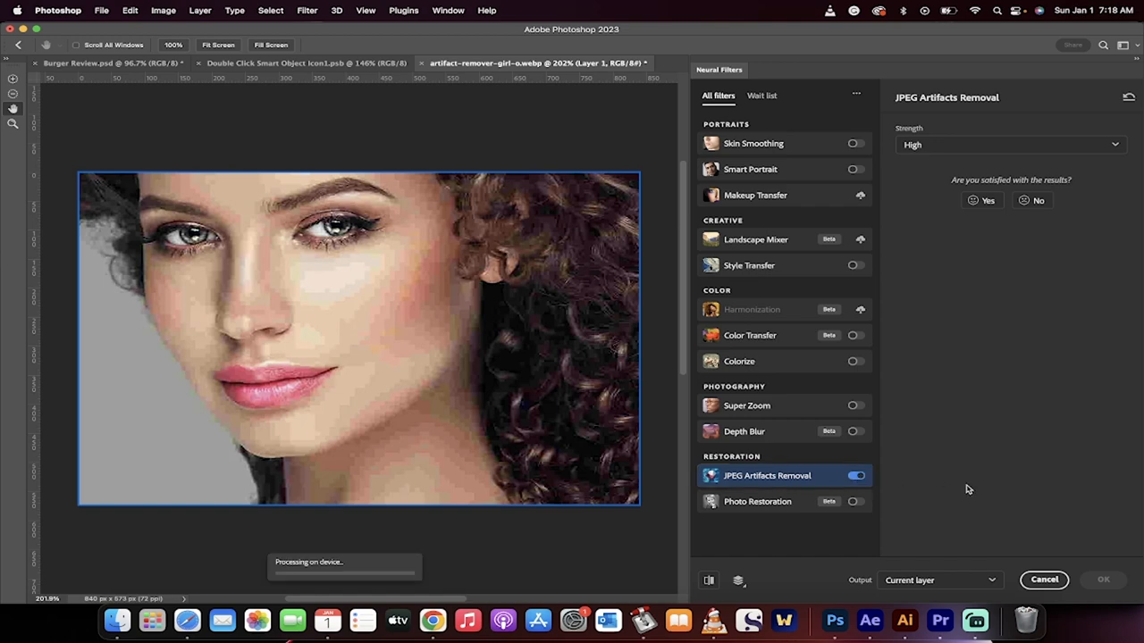
click(1010, 143)
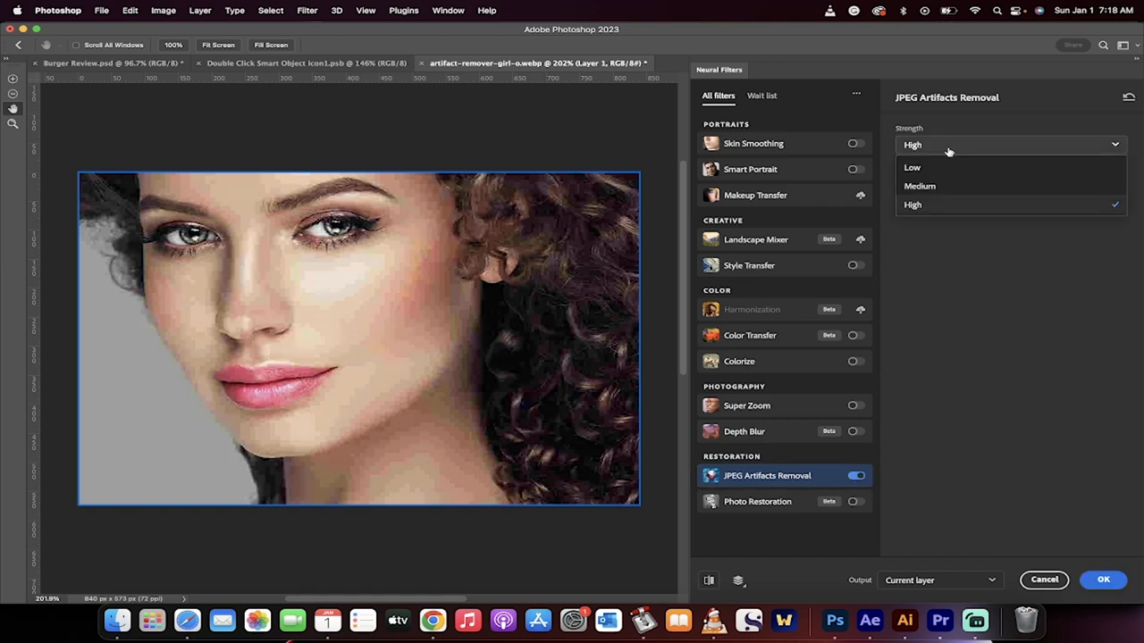
click(911, 203)
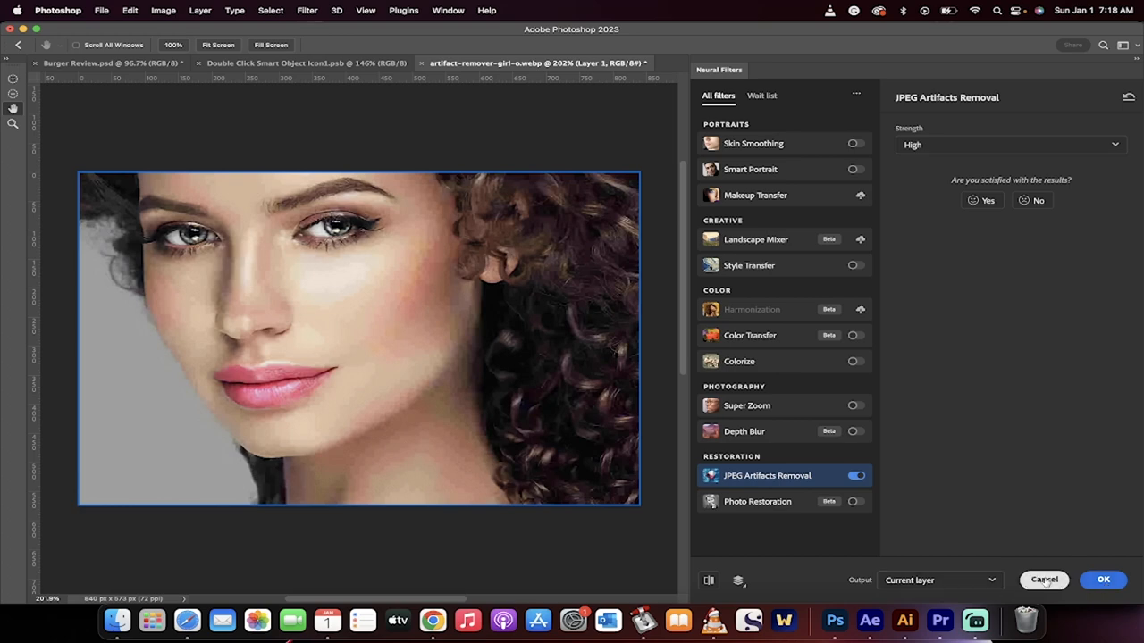
click(1102, 579)
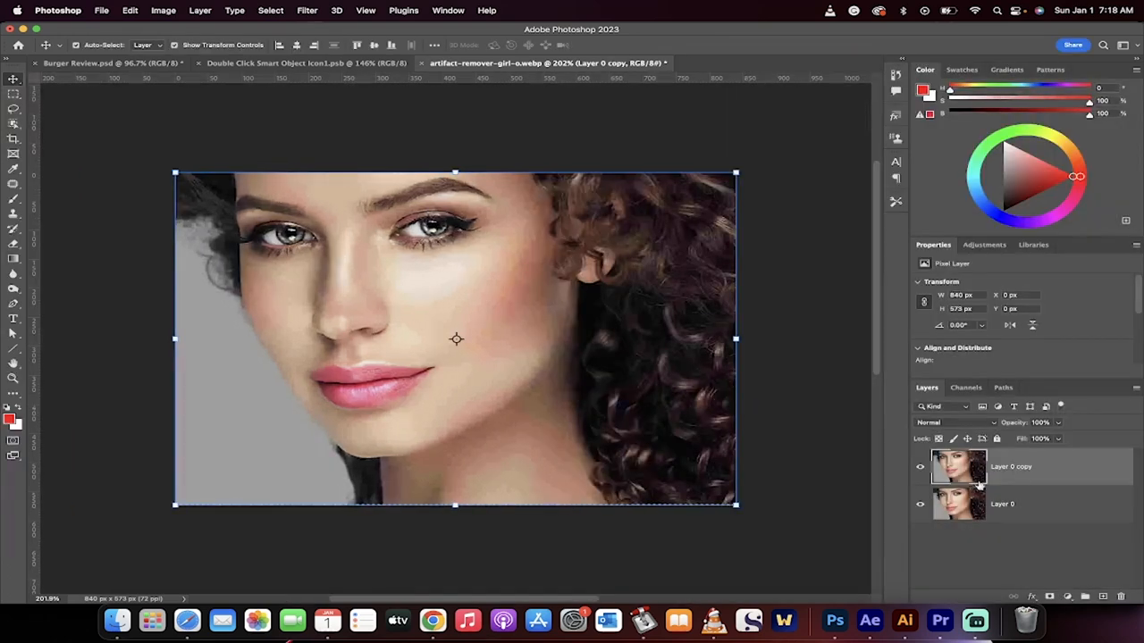
Step: Toggle the cleaned copy layer off and on to compare it with the artifacted original
click(918, 466)
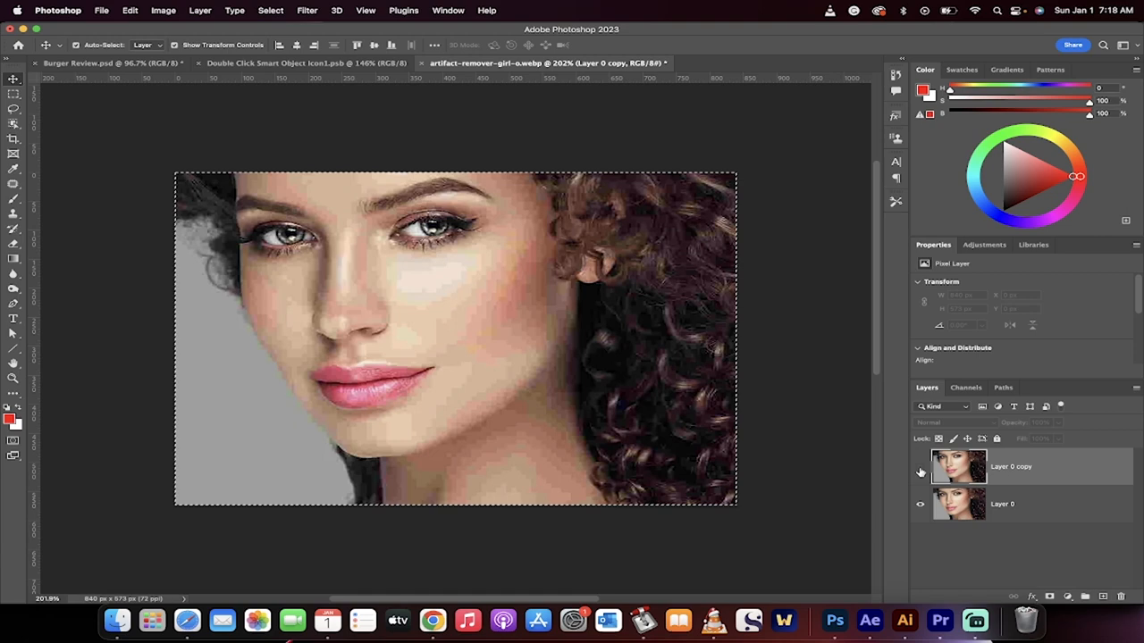
click(919, 466)
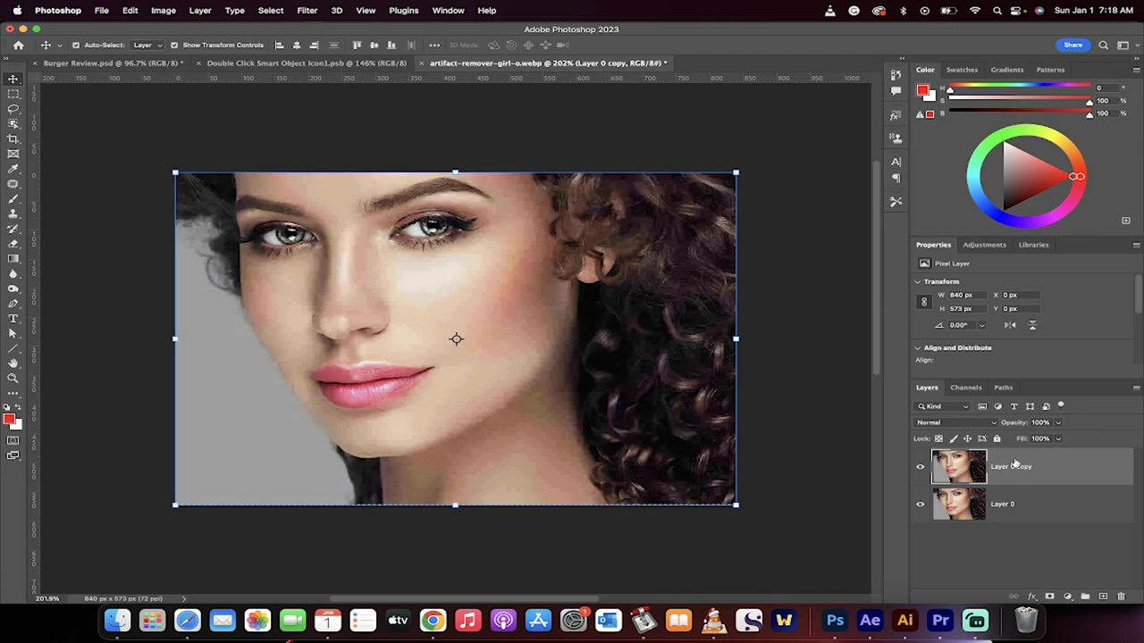
mouse_move(1062, 472)
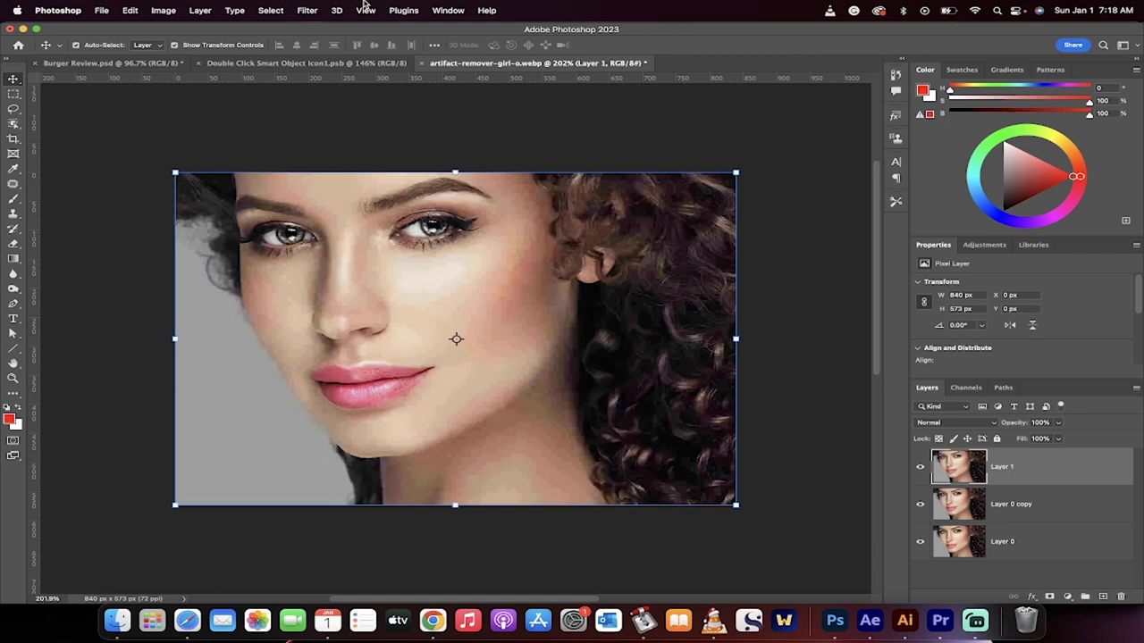
Step: Run a second JPEG Artifacts Removal pass via Neural Filters on the new top layer
click(307, 11)
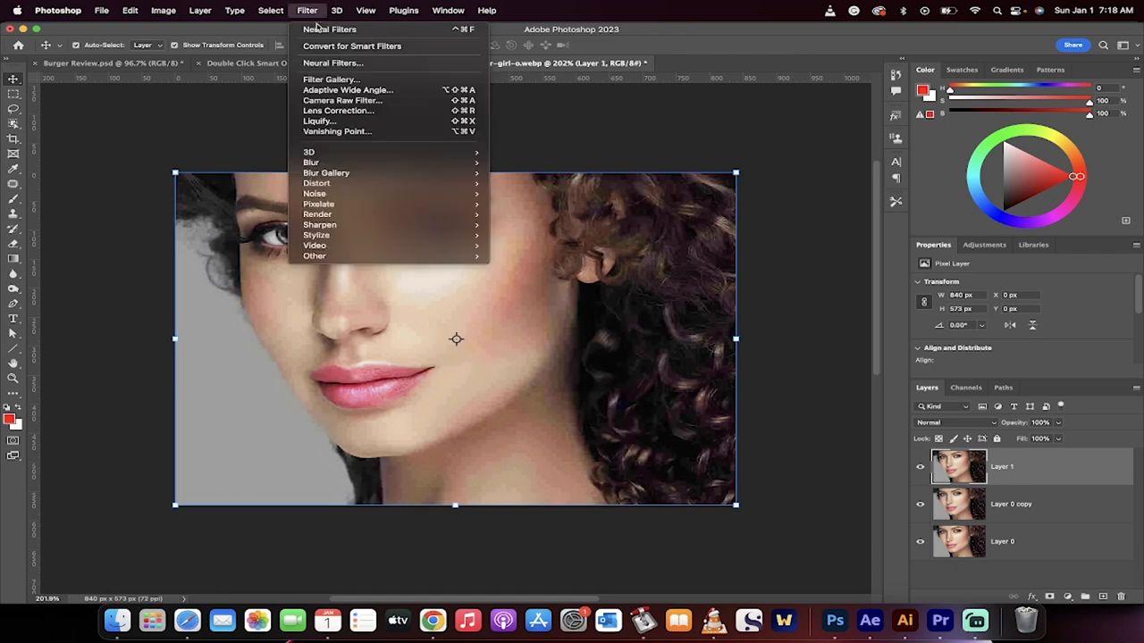
click(333, 62)
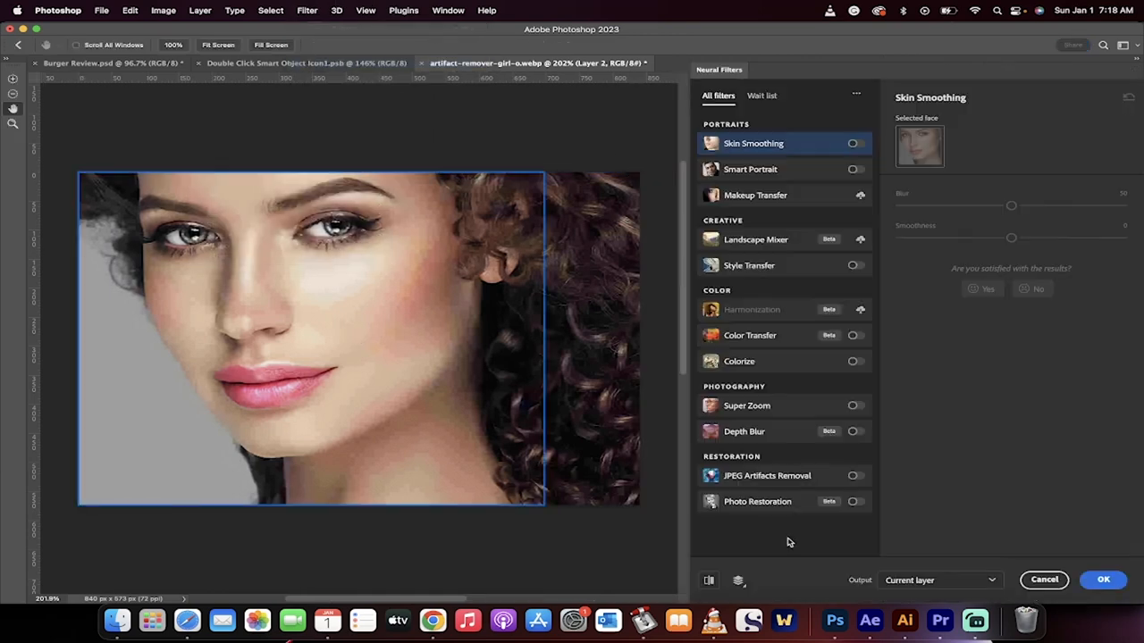
click(854, 475)
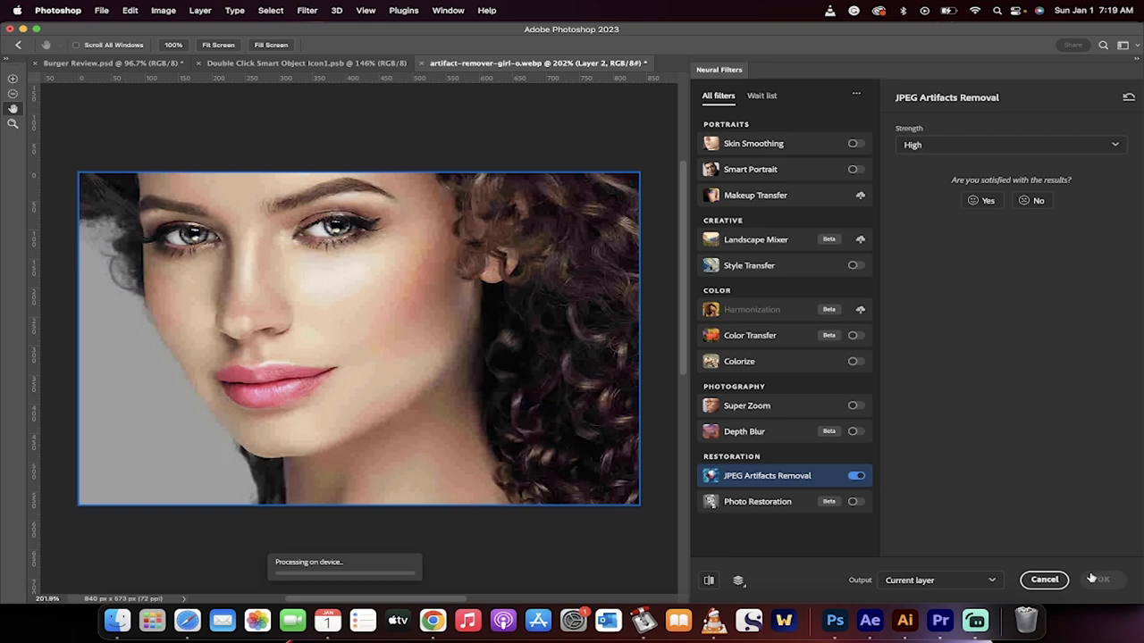
click(1010, 145)
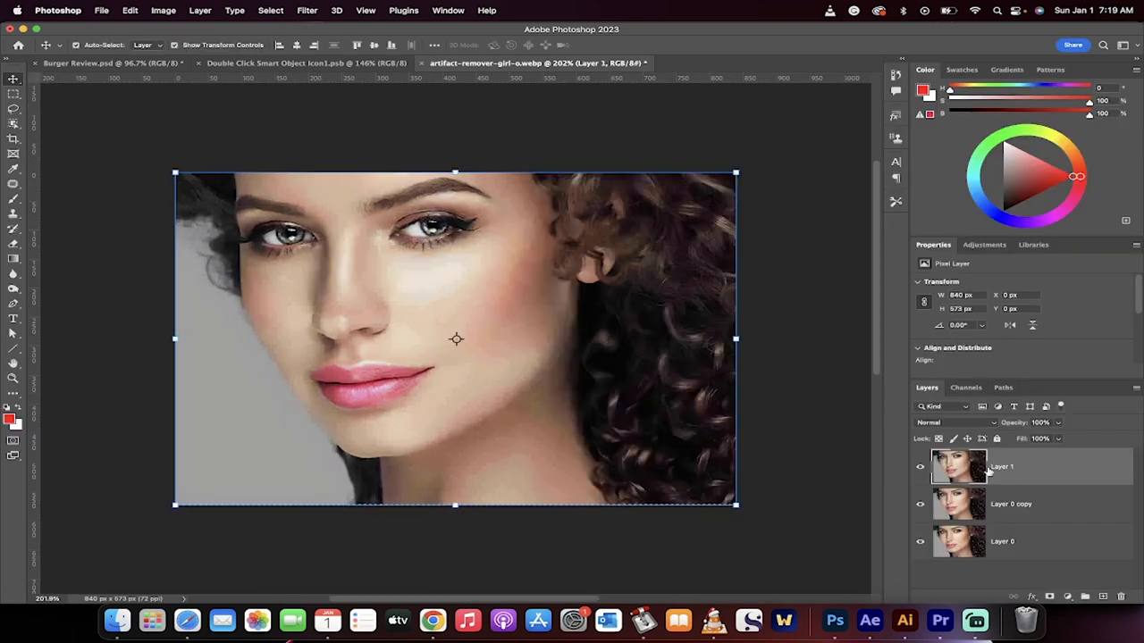
Step: Stamp the visible layers from Layer 1 into a new merged top layer, Layer 2
click(918, 466)
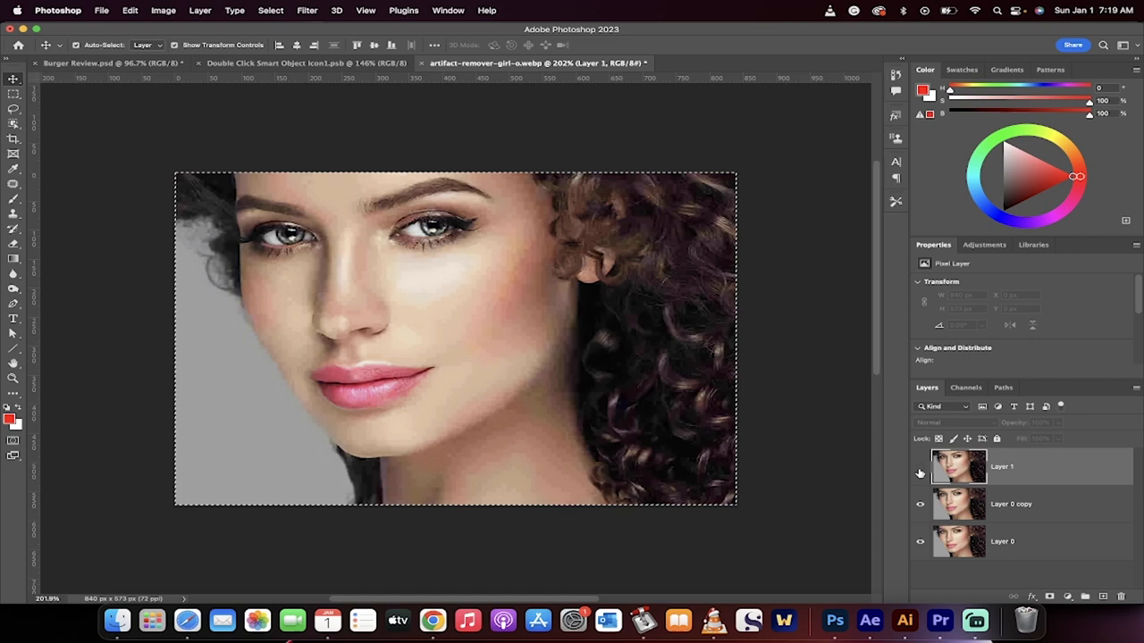
click(1033, 467)
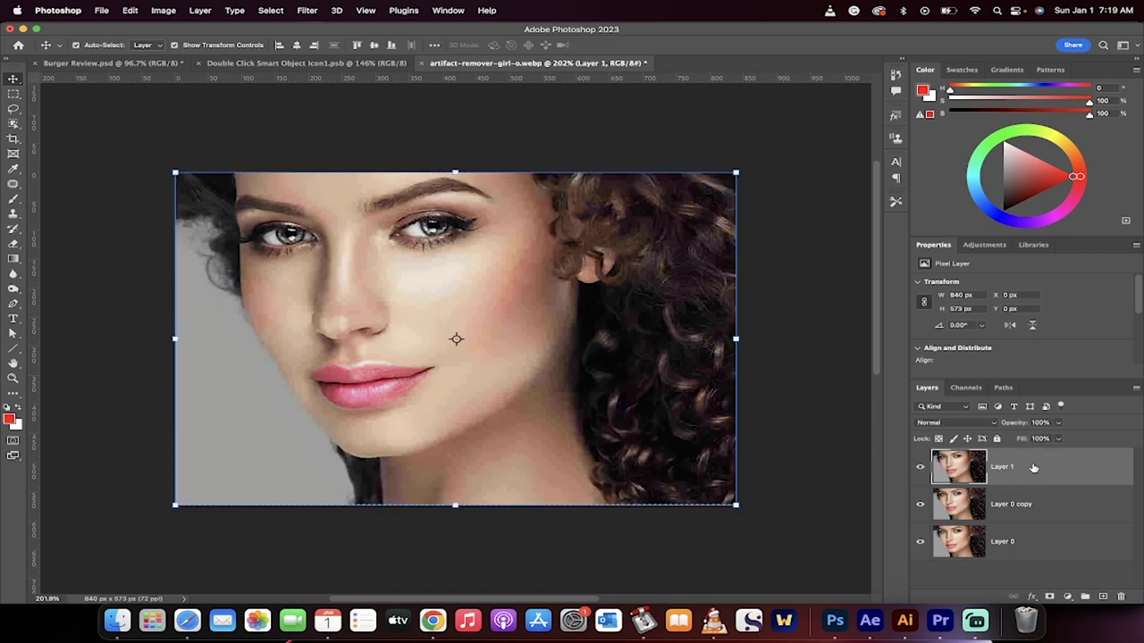
click(1083, 597)
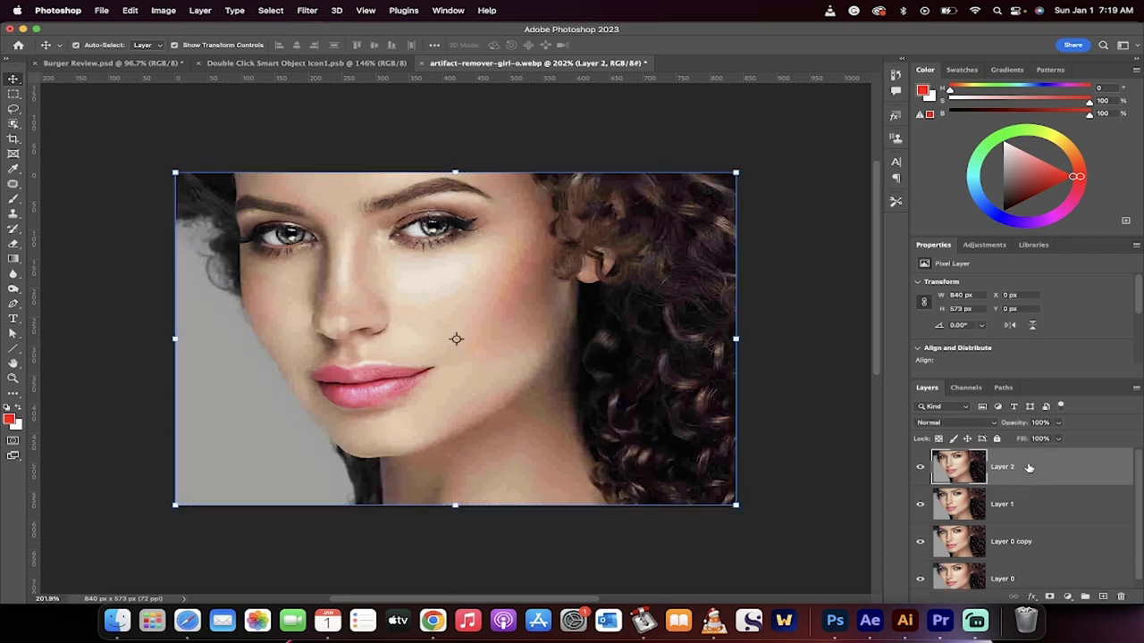
Step: Reapply the last-used Neural Filters pass to Layer 2 from the Filter menu
click(307, 11)
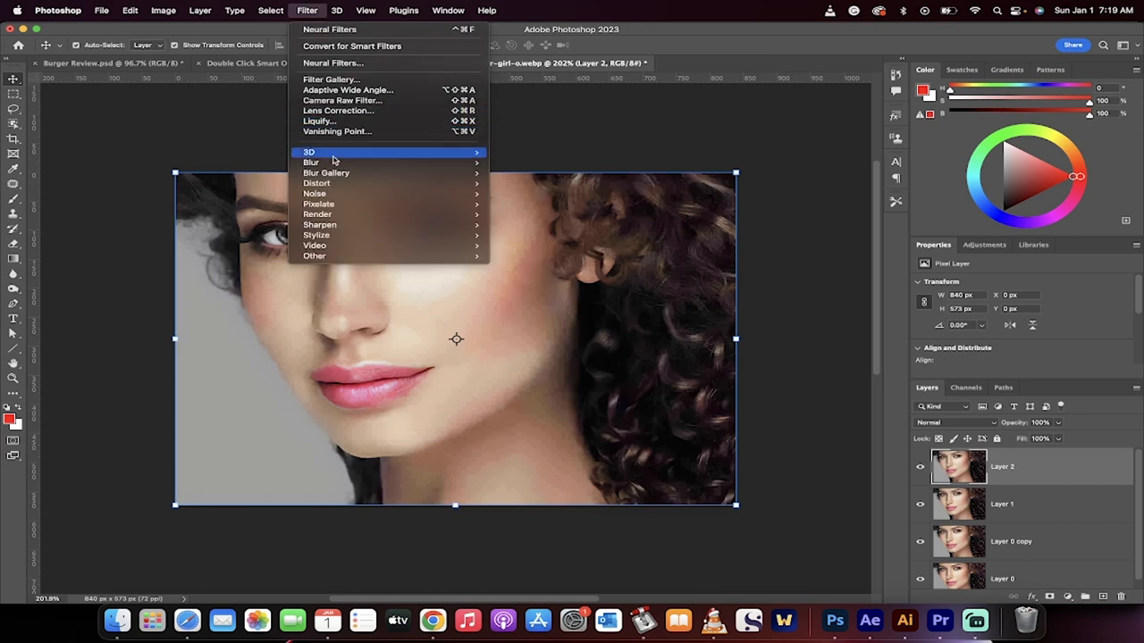
mouse_move(340, 63)
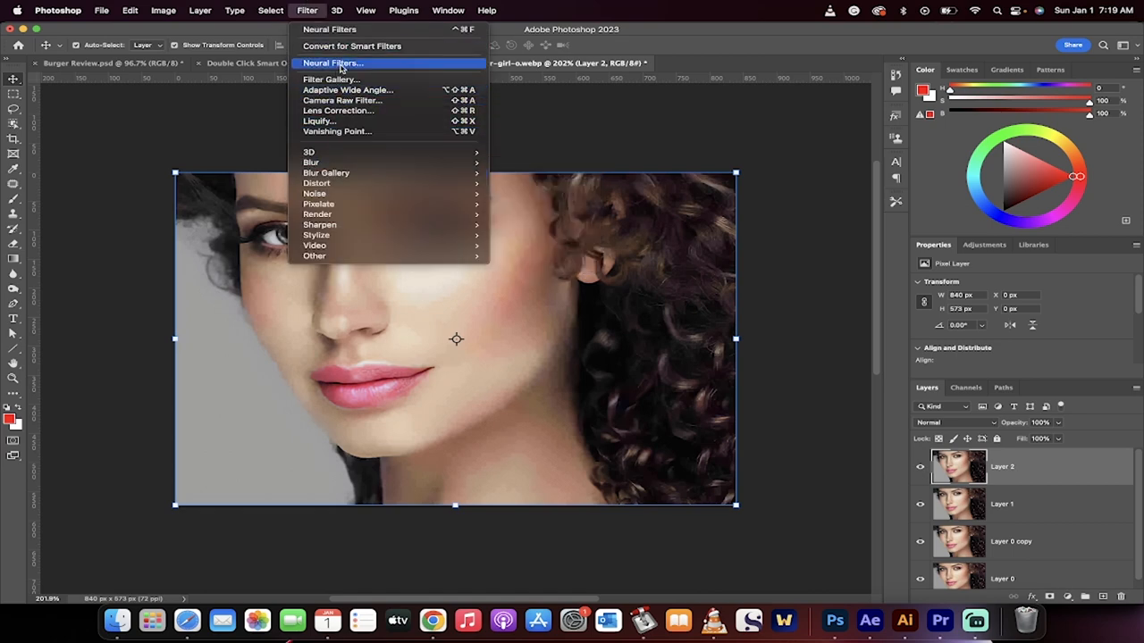
mouse_move(329, 29)
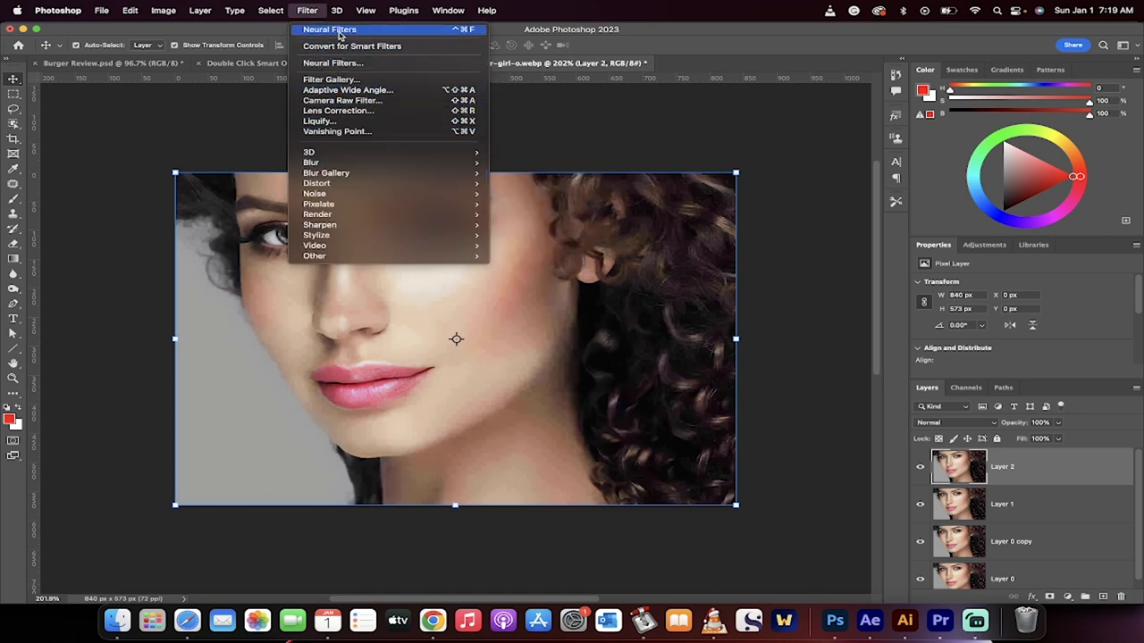
click(493, 363)
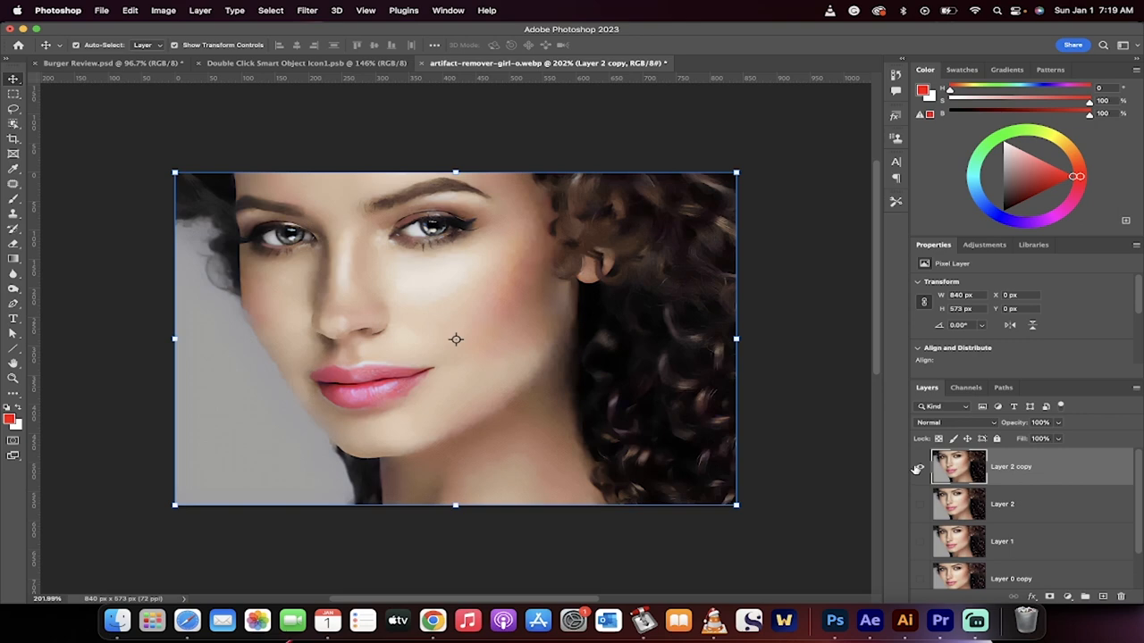
click(919, 466)
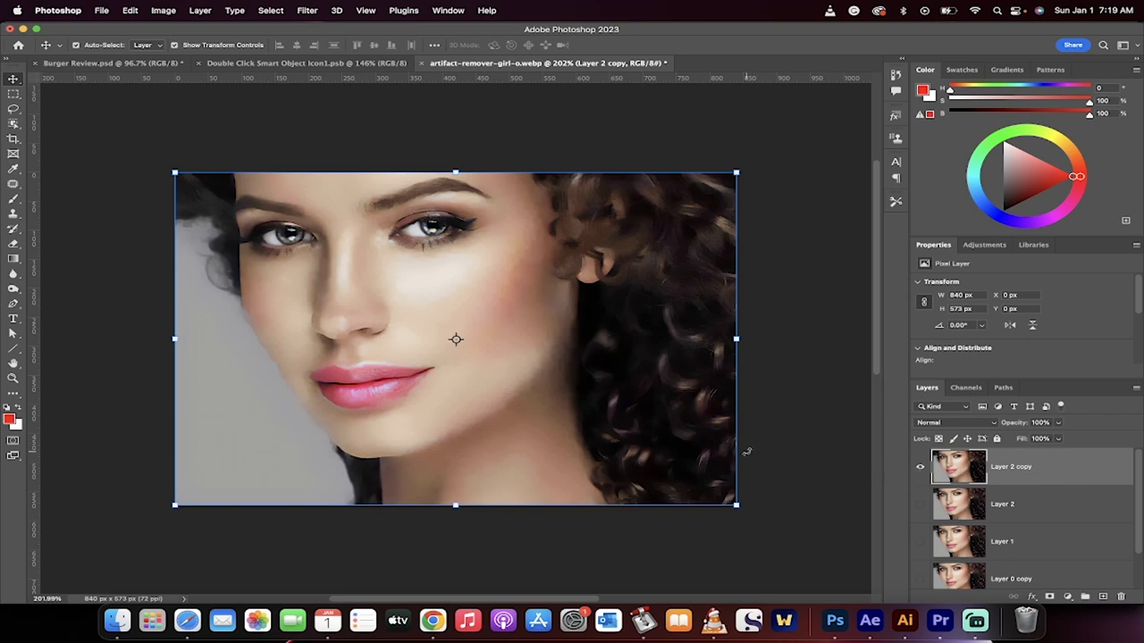
mouse_move(976, 622)
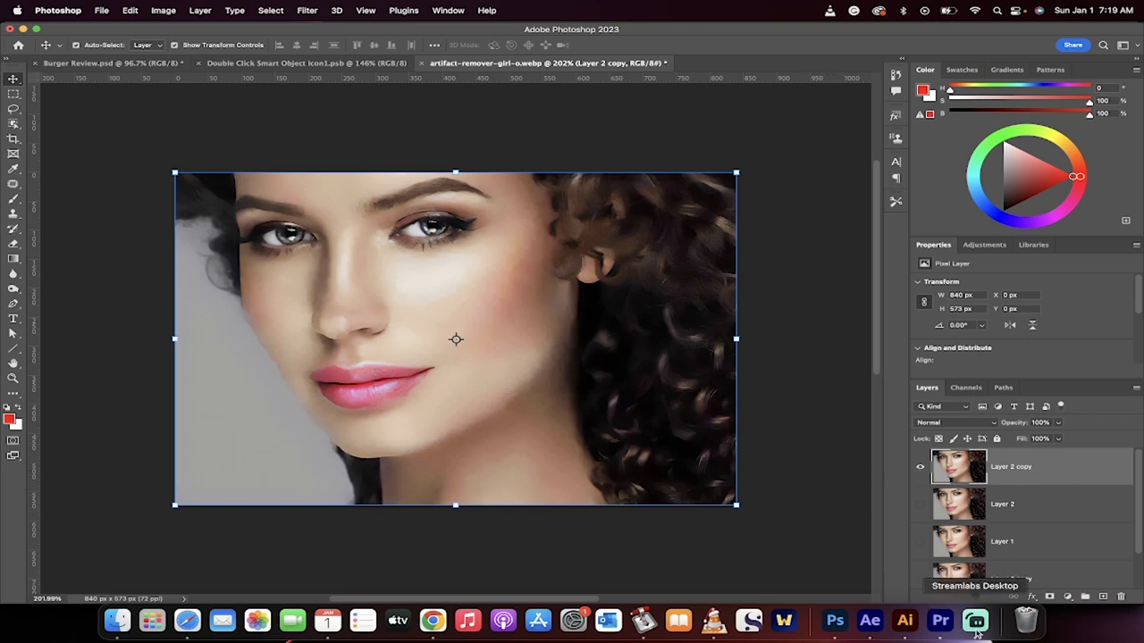